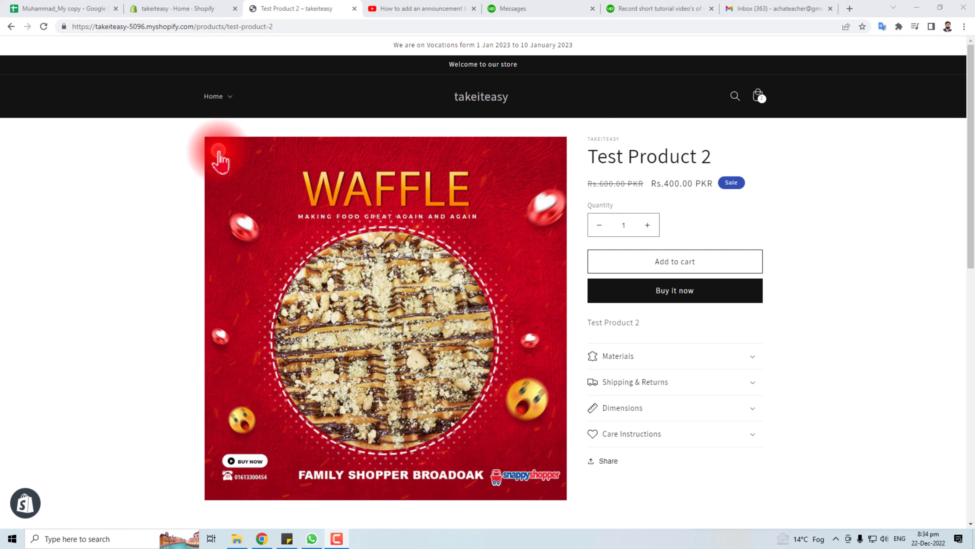
pyautogui.moveTo(427, 131)
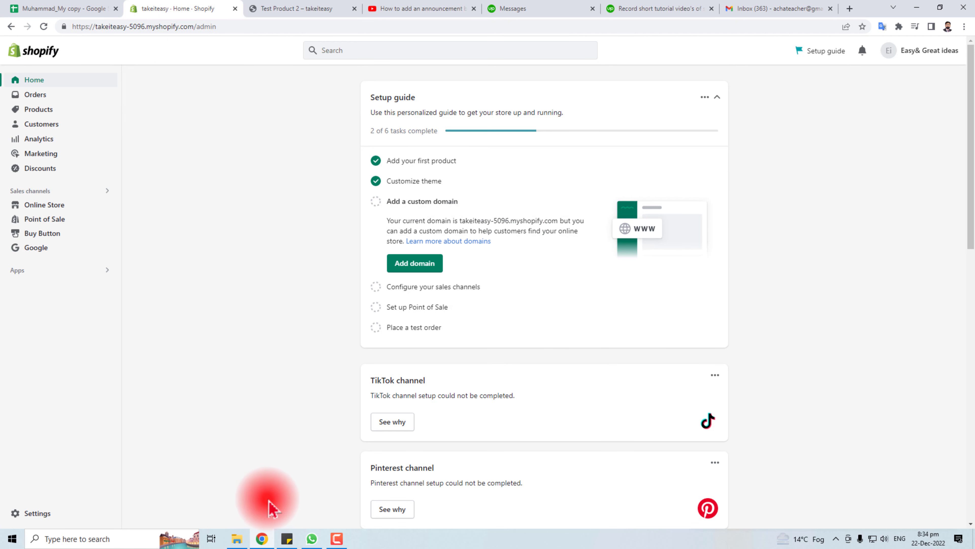
pyautogui.moveTo(154, 151)
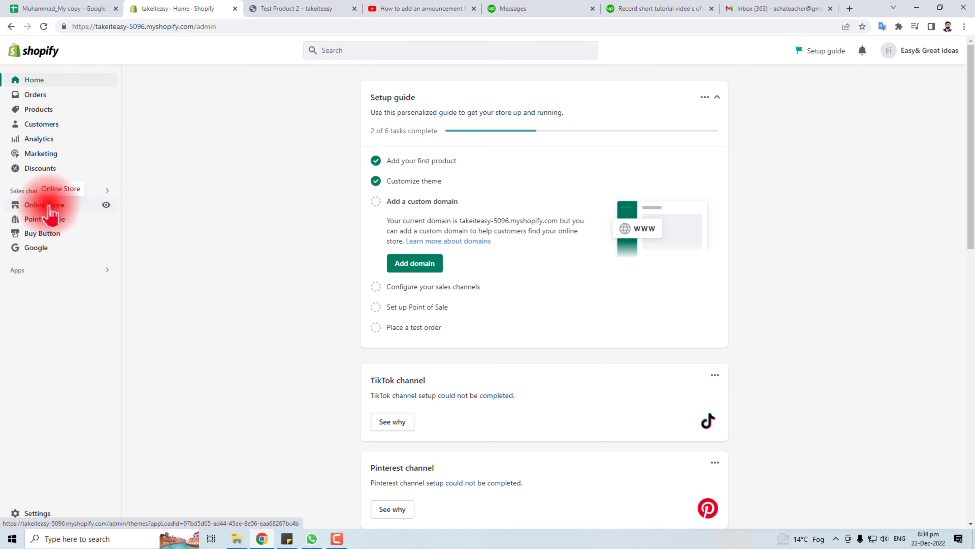
# Step: From Online Store > Themes, launch Edit code on the Dawn theme
pyautogui.click(44, 204)
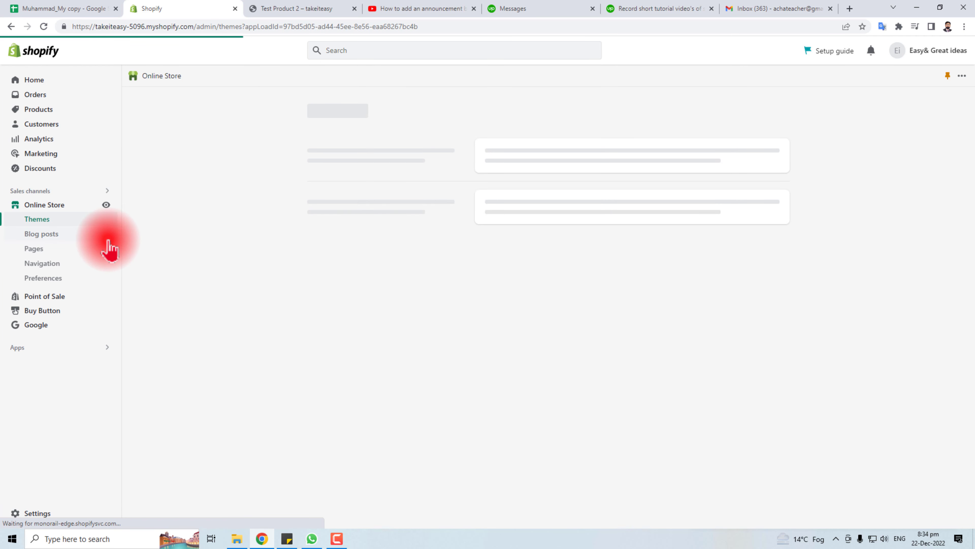
pyautogui.click(37, 218)
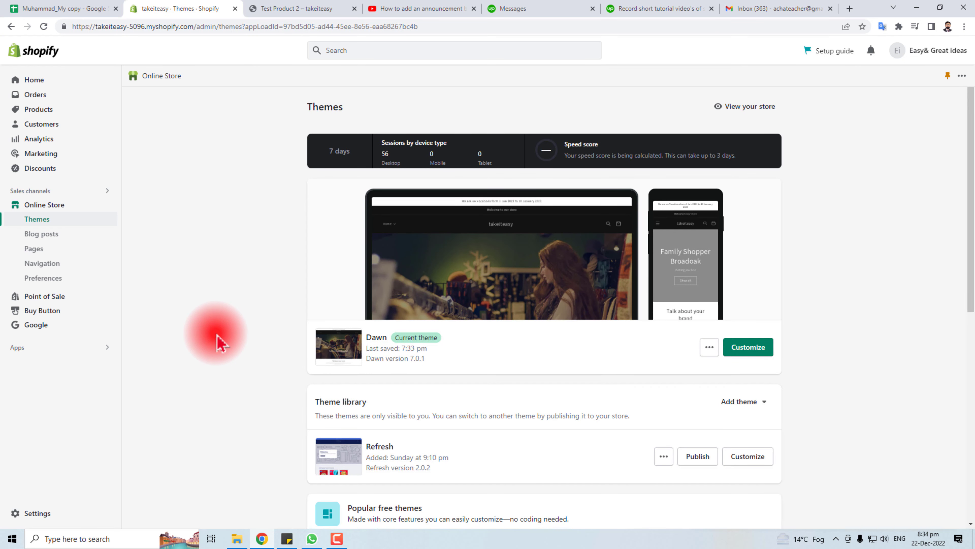
pyautogui.moveTo(314, 432)
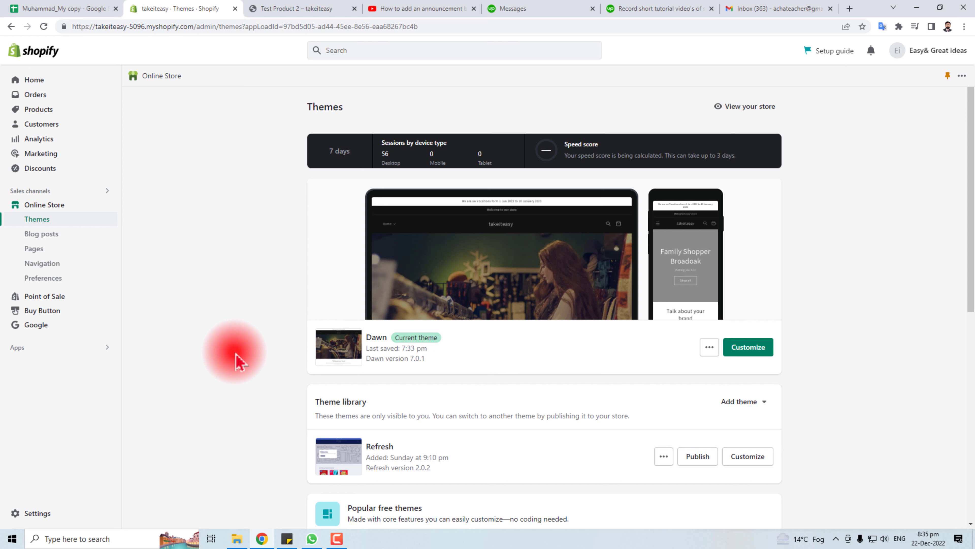
pyautogui.click(709, 346)
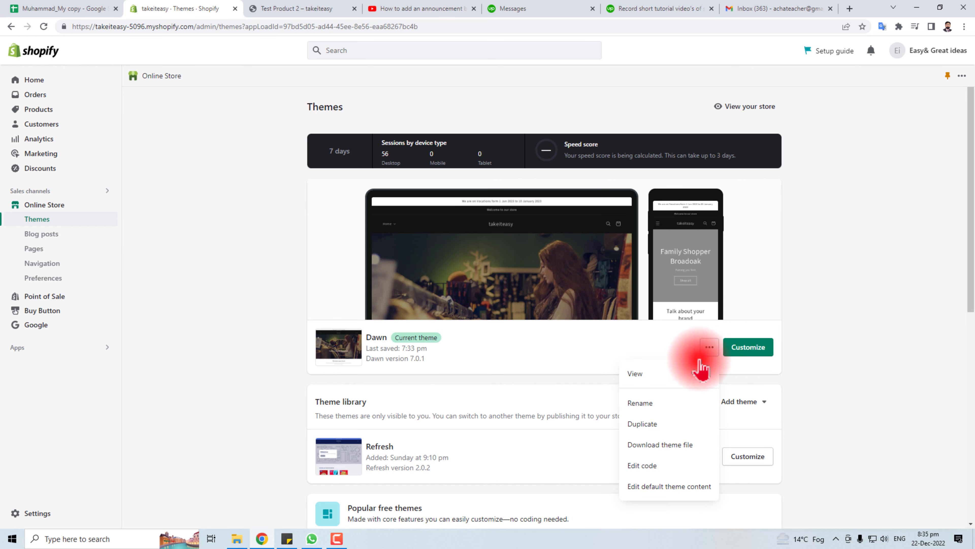
pyautogui.click(642, 466)
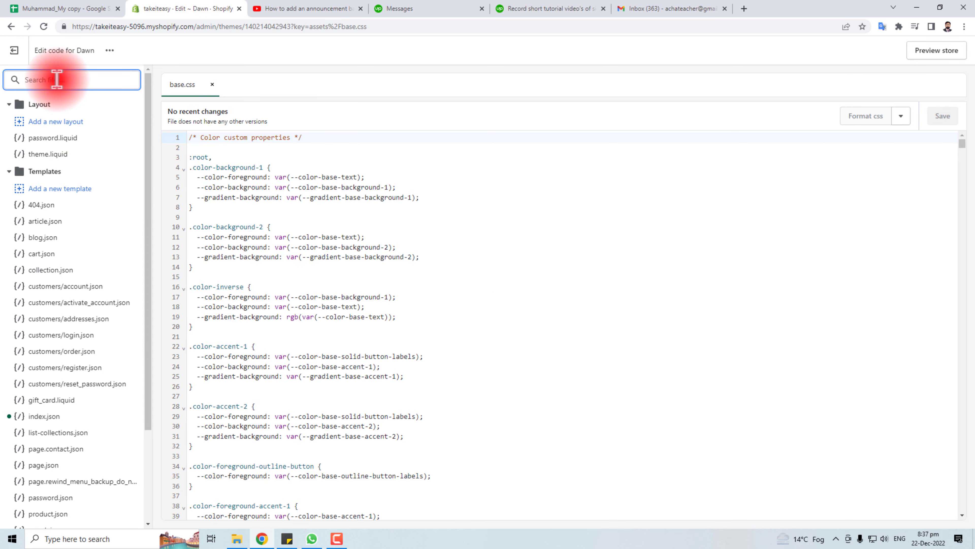
# Step: Search theme files for 'section' and load section-main-product.css from Assets
pyautogui.write('section-main')
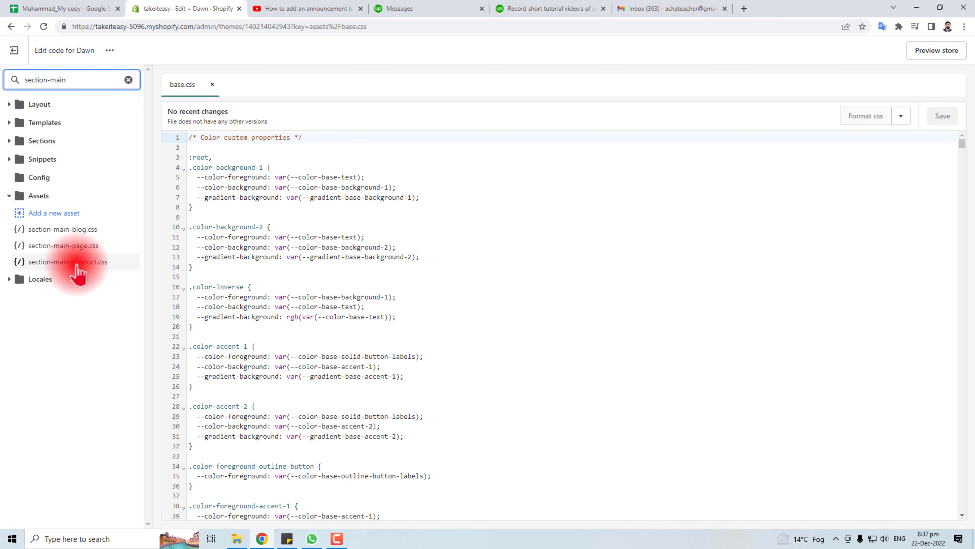
pyautogui.click(68, 261)
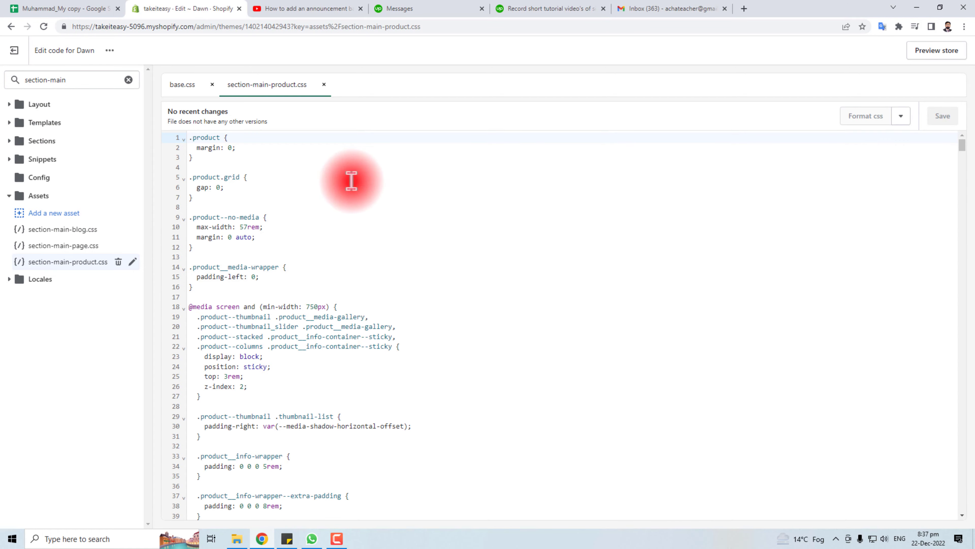
# Step: Append display:none !important rules for .product__media-toggle and .product__media-icon at the file's end and save
pyautogui.scroll(-3)
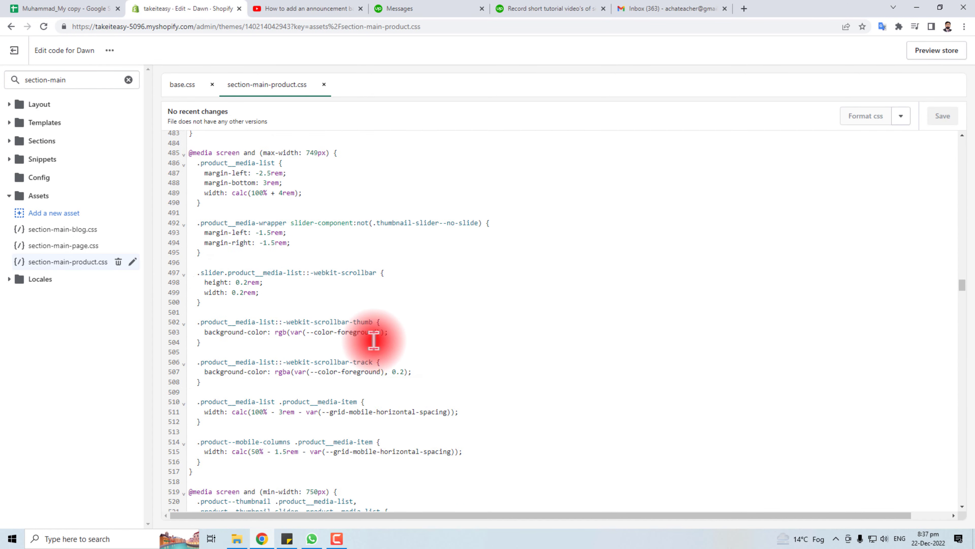
pyautogui.scroll(-3)
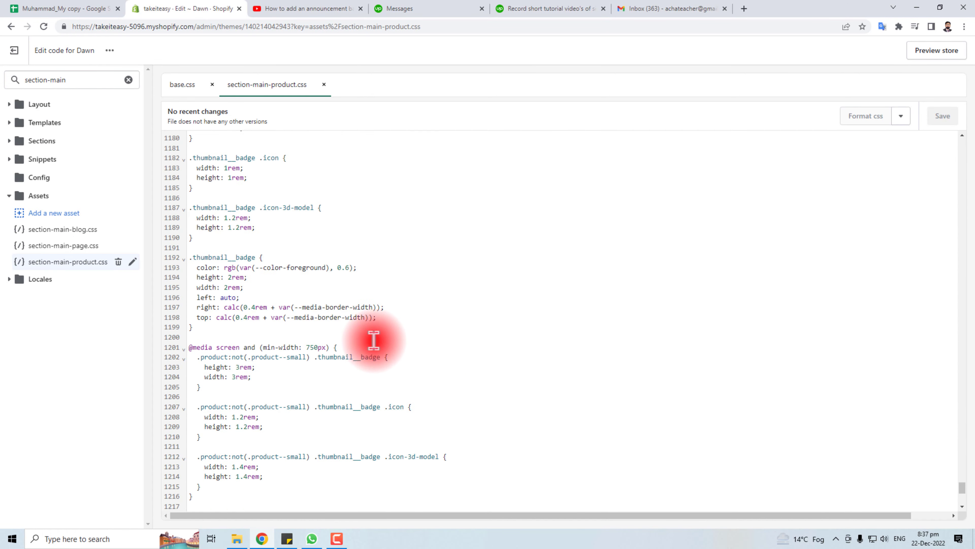
pyautogui.scroll(-3)
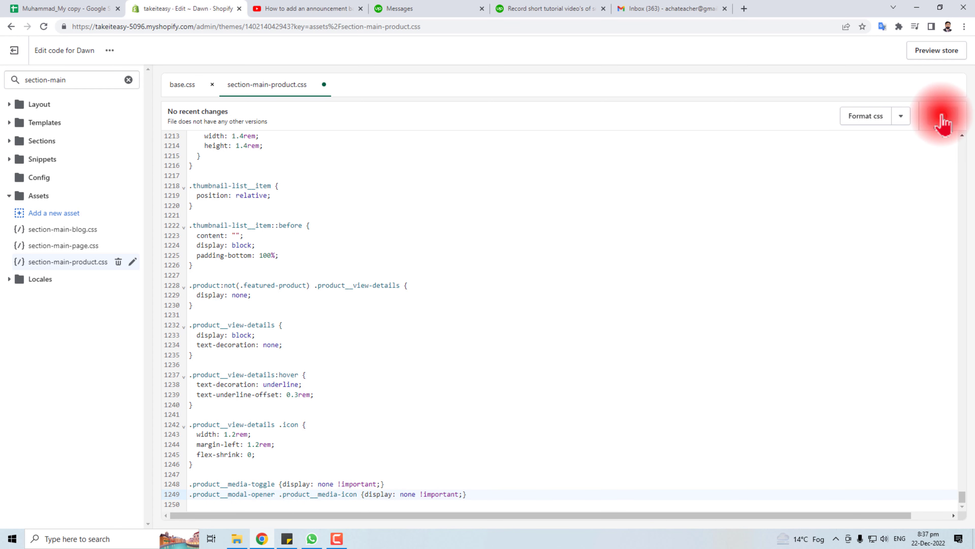
pyautogui.click(942, 116)
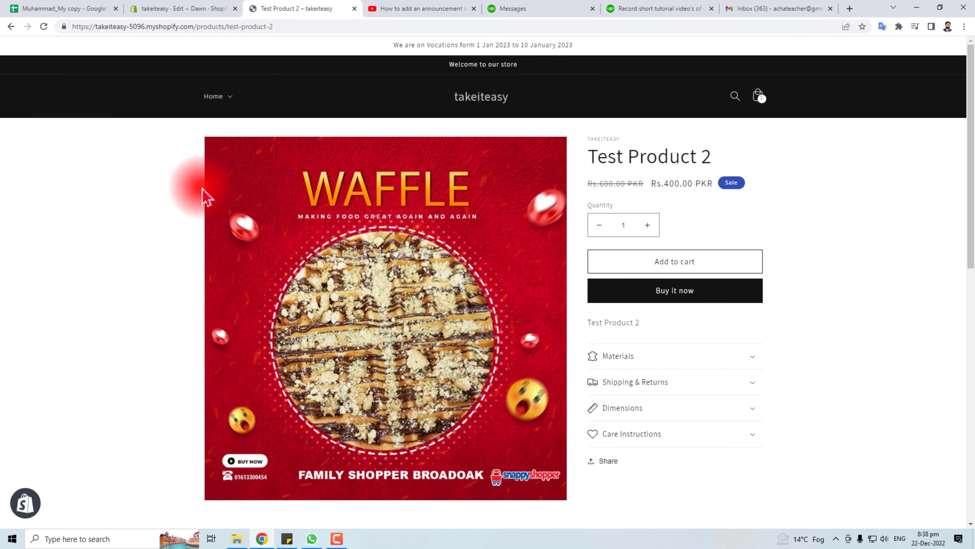
pyautogui.moveTo(336, 203)
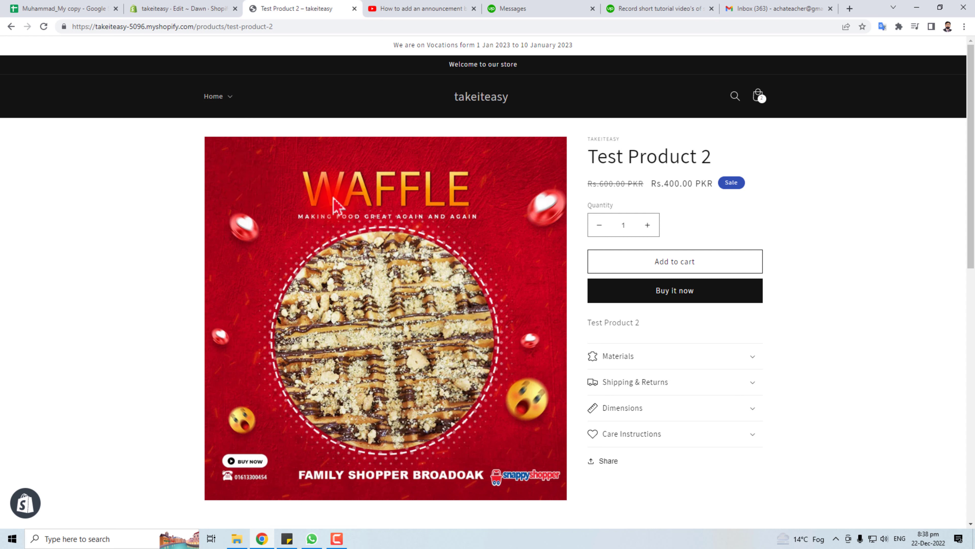